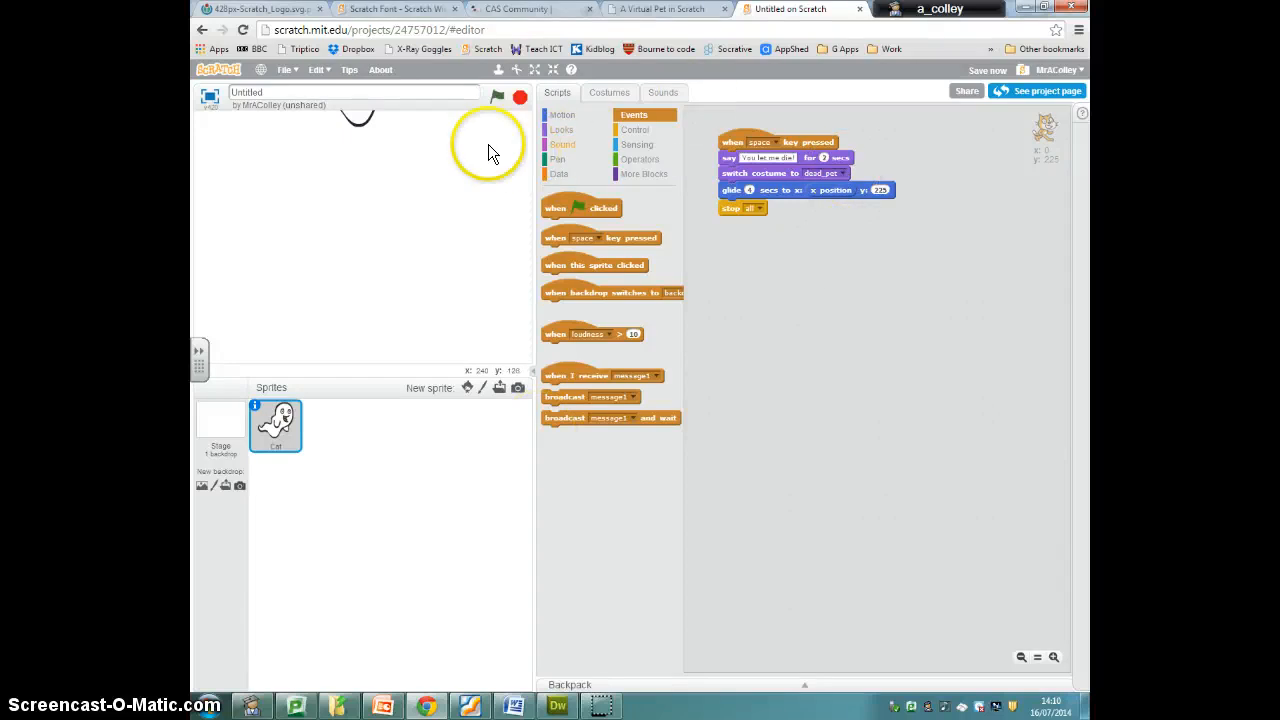
pyautogui.moveTo(688, 203)
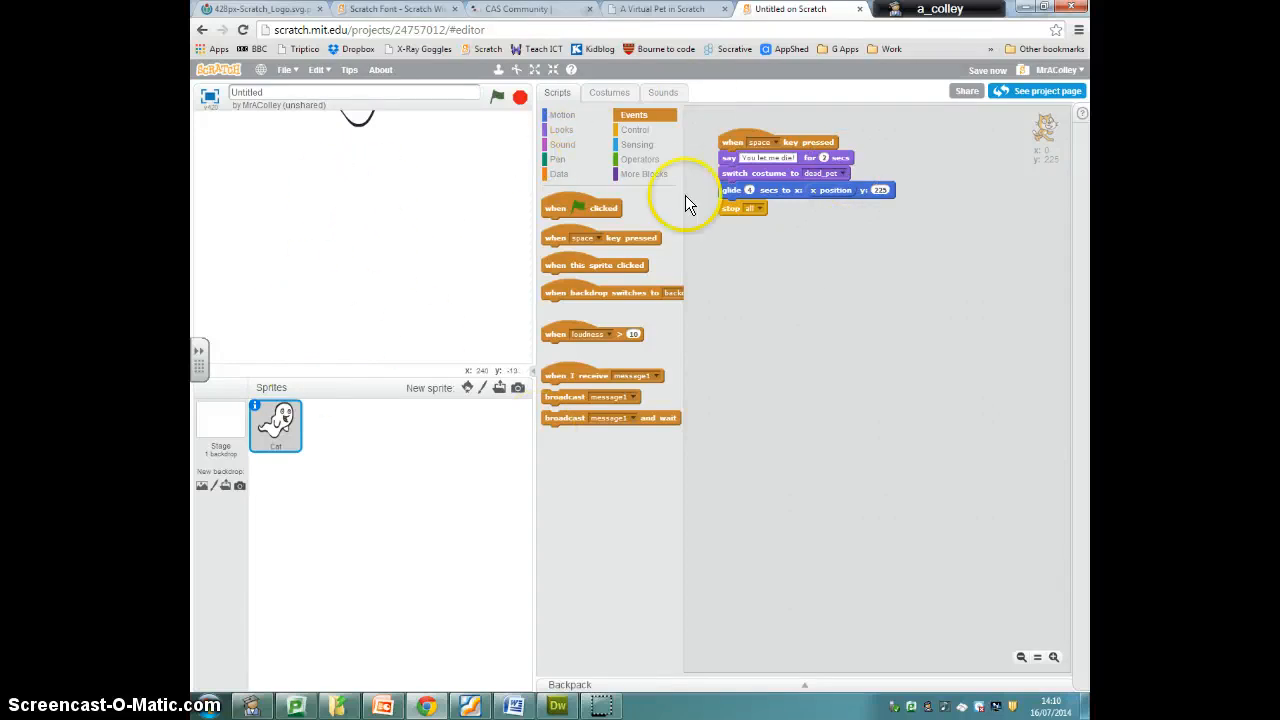
pyautogui.moveTo(782, 230)
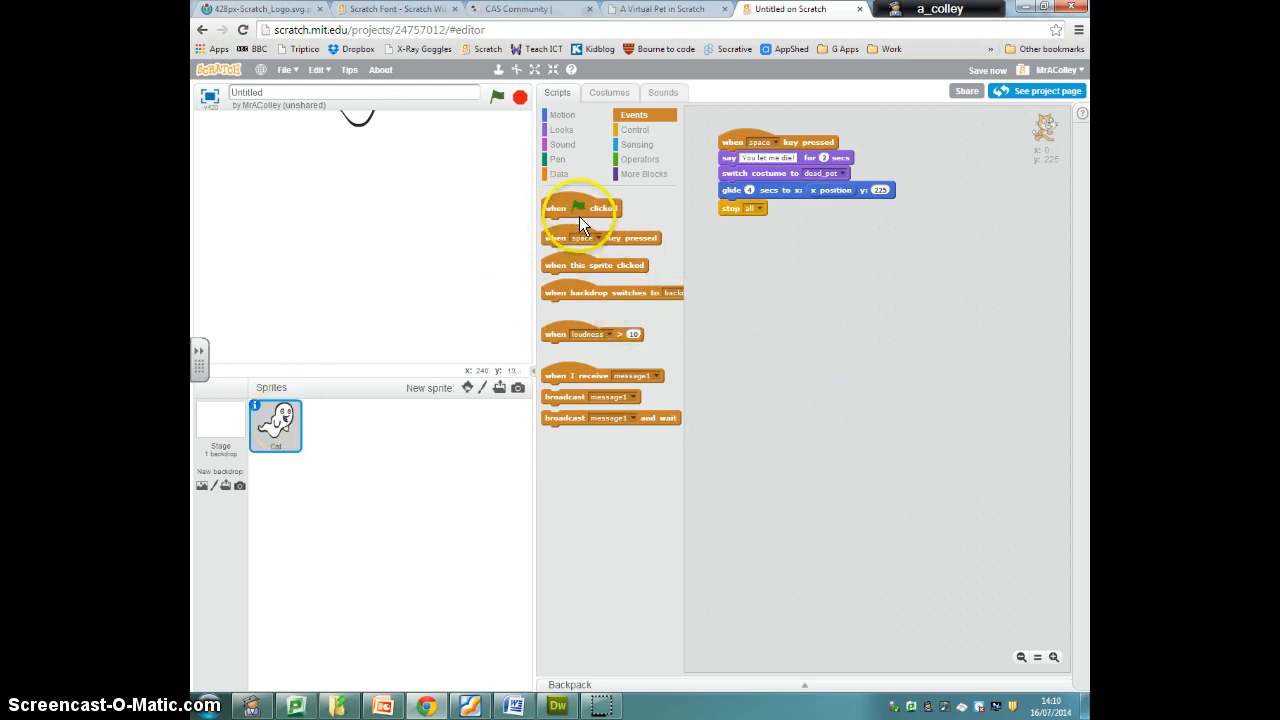
# Step: Build a green flag hat block with a 'switch costume to alive_pet' block beneath it
pyautogui.moveTo(580, 207); pyautogui.dragTo(978, 137)
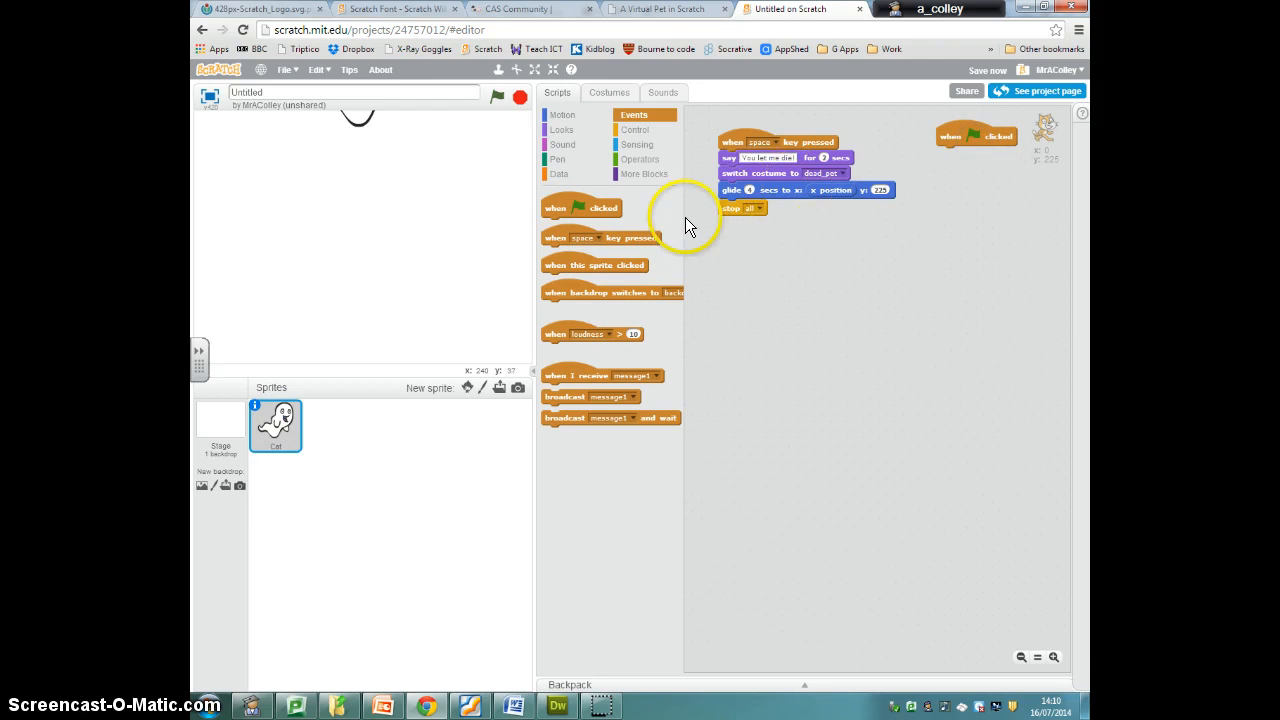
pyautogui.moveTo(595, 178)
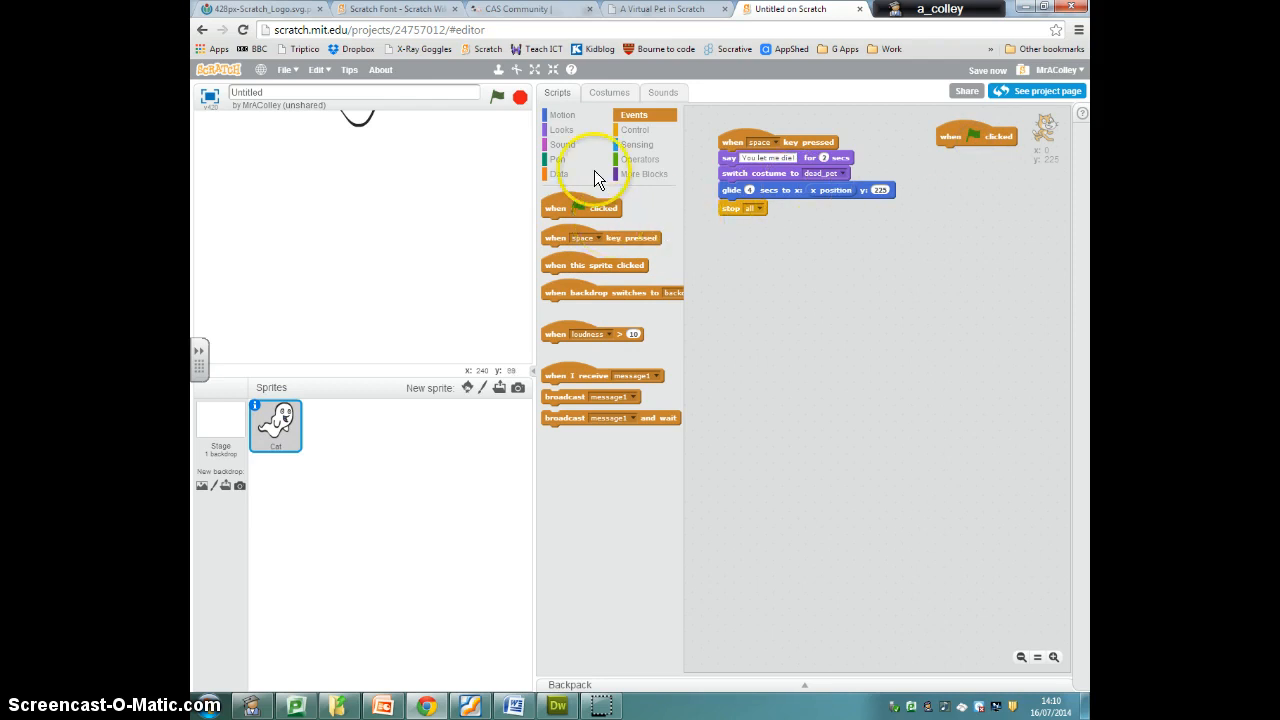
pyautogui.click(562, 129)
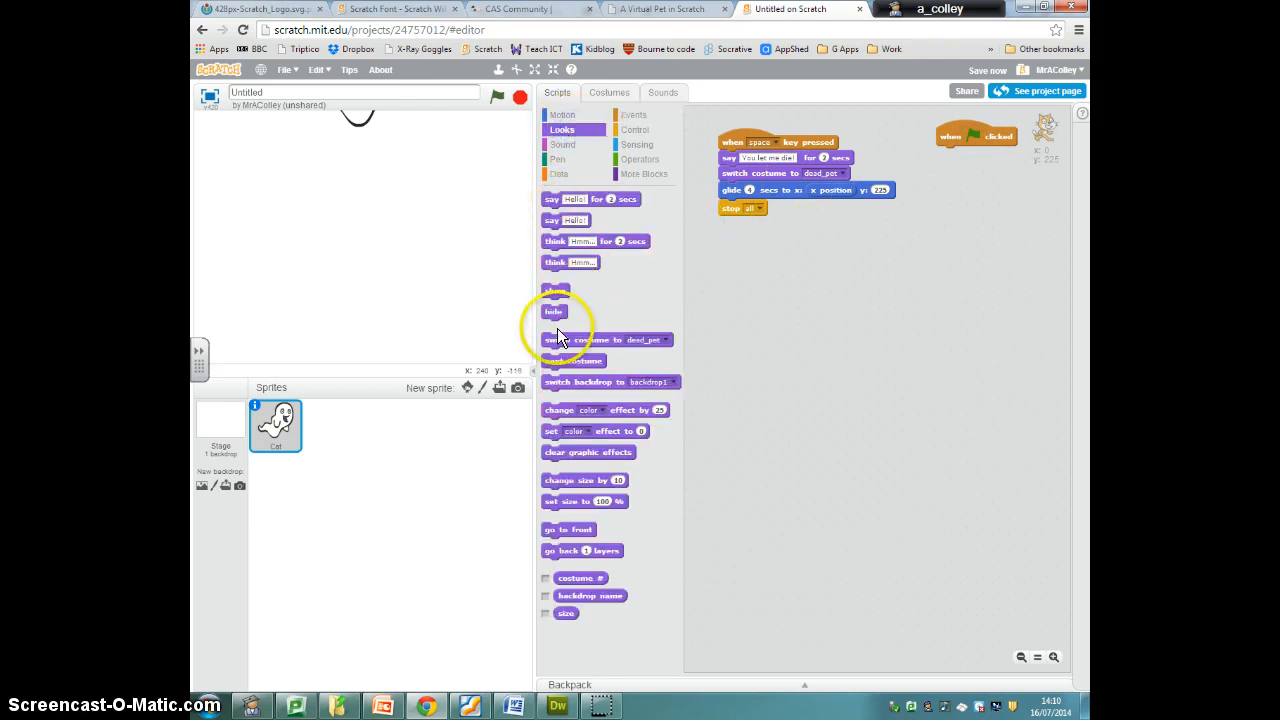
pyautogui.moveTo(605, 339); pyautogui.dragTo(1005, 179)
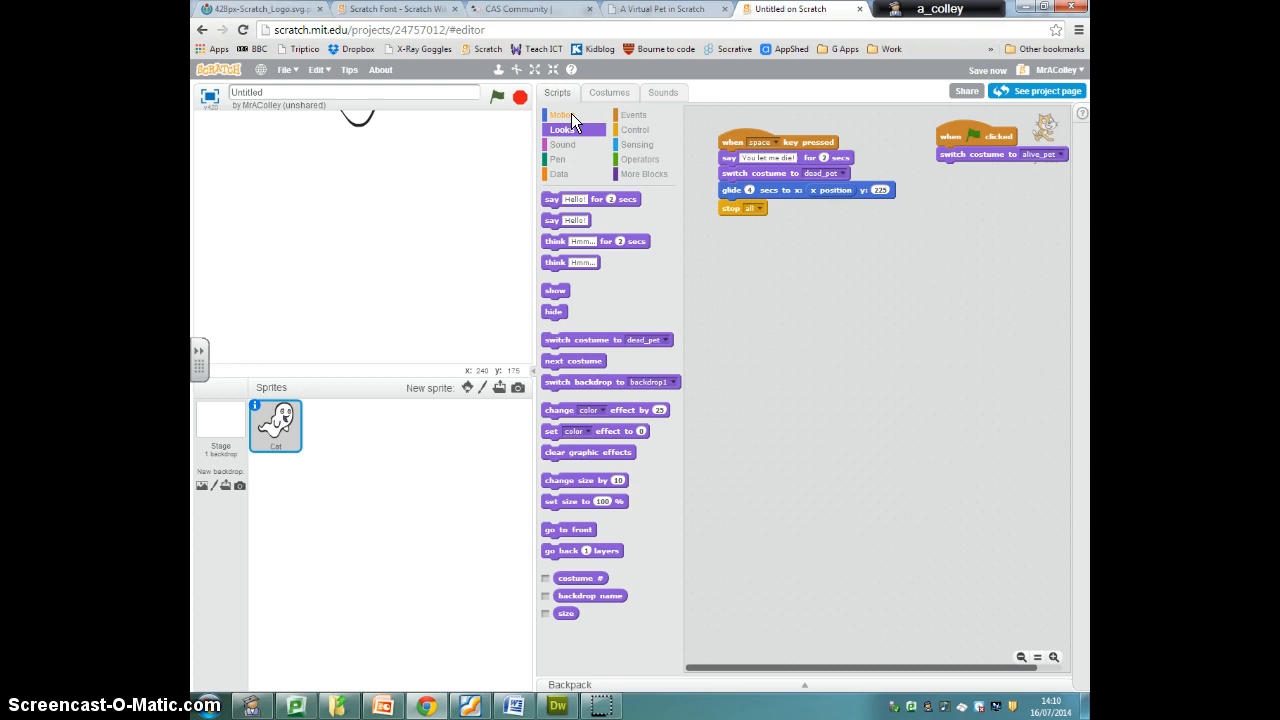
# Step: Snap a 'go to x: 0 y: -100' Motion block under the costume switch
pyautogui.click(561, 114)
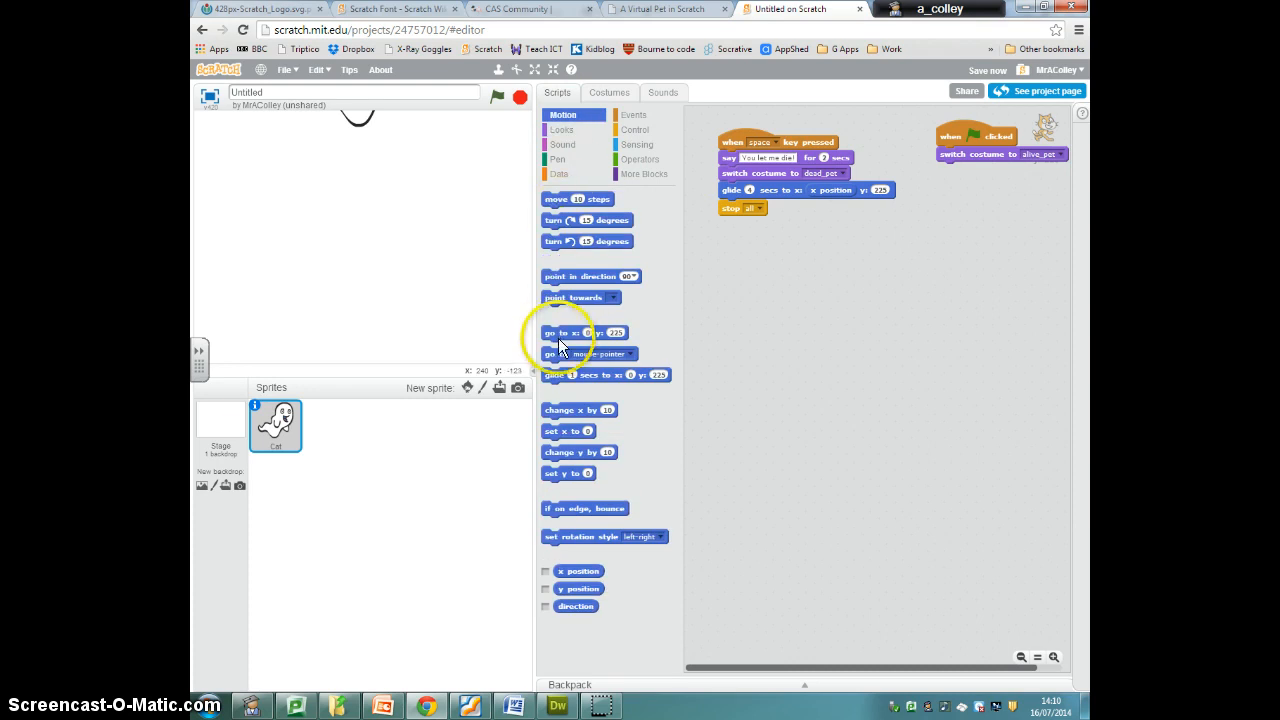
pyautogui.moveTo(575, 332); pyautogui.dragTo(950, 223)
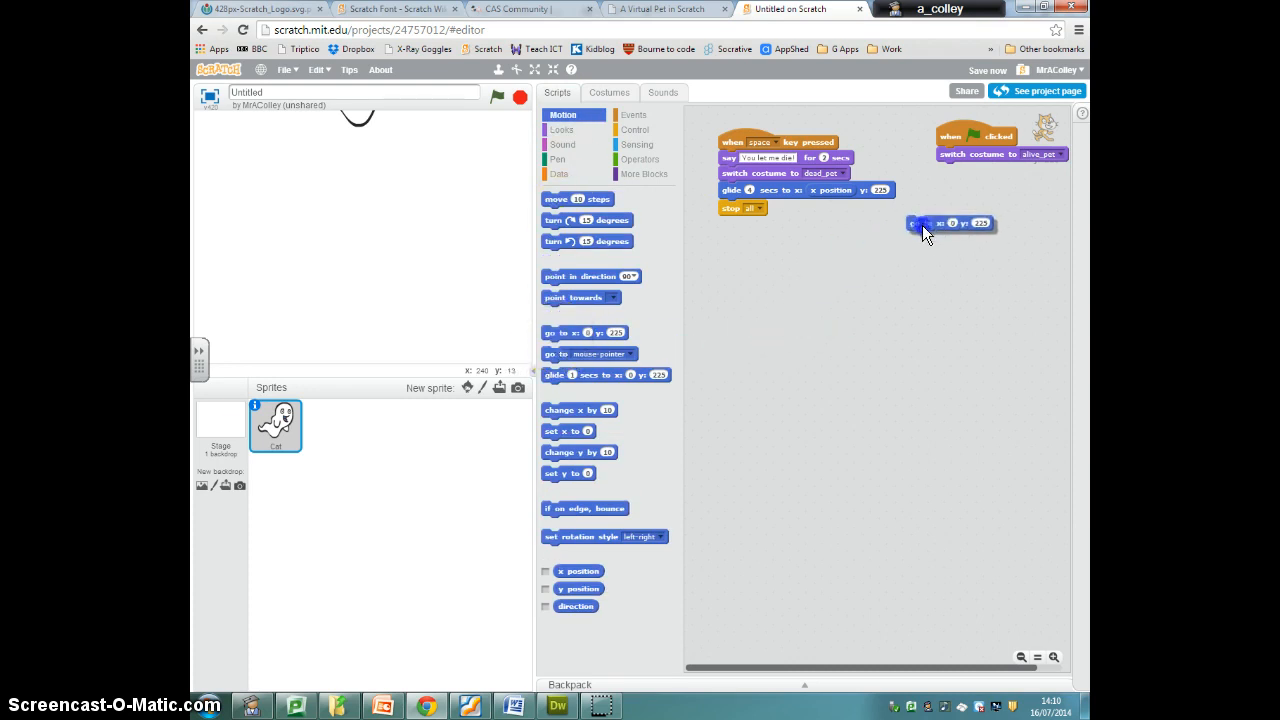
pyautogui.moveTo(950, 223); pyautogui.dragTo(975, 170)
pyautogui.write('-100')
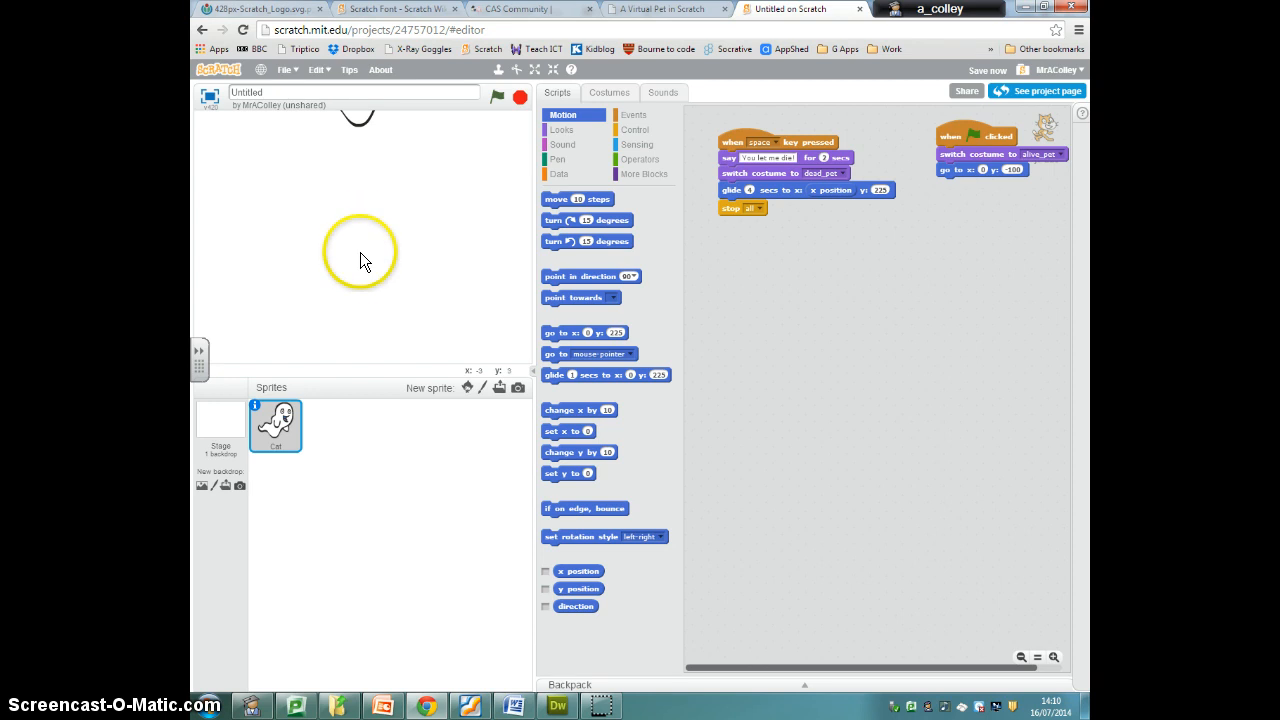
pyautogui.moveTo(368, 268)
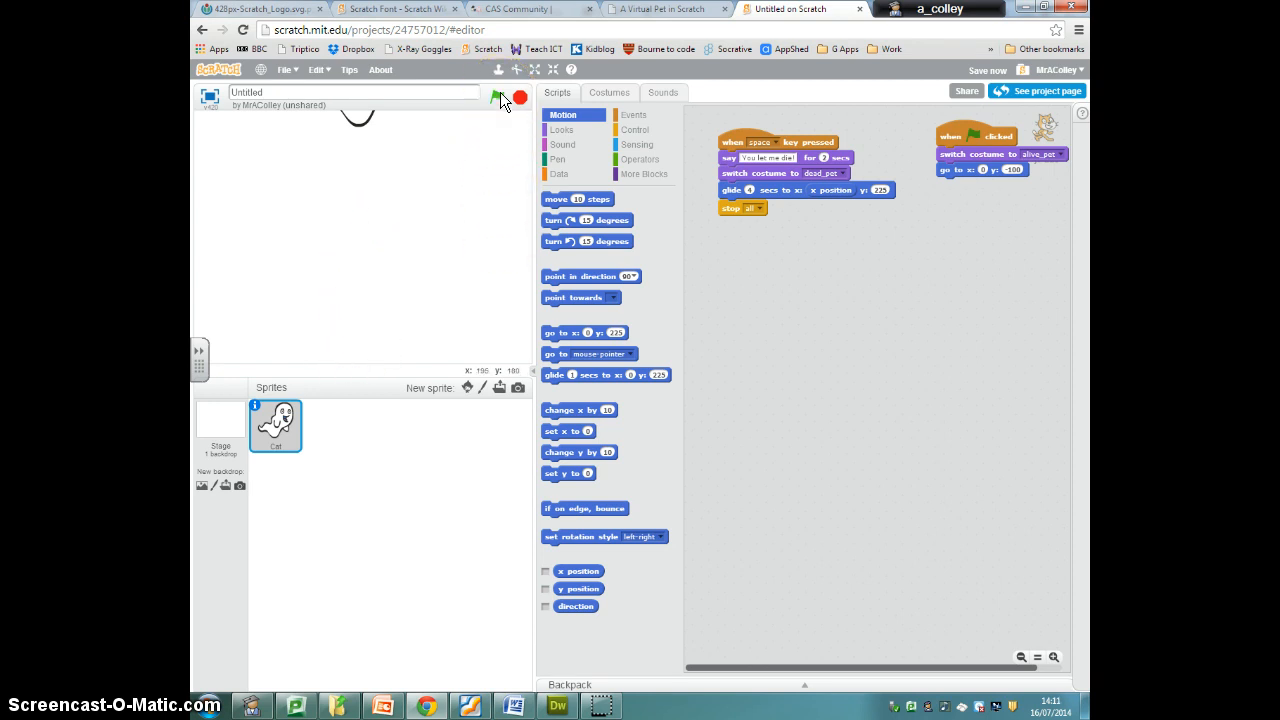
# Step: Run the green flag script to reset the Cat to alive_pet at (0, -100)
pyautogui.click(499, 98)
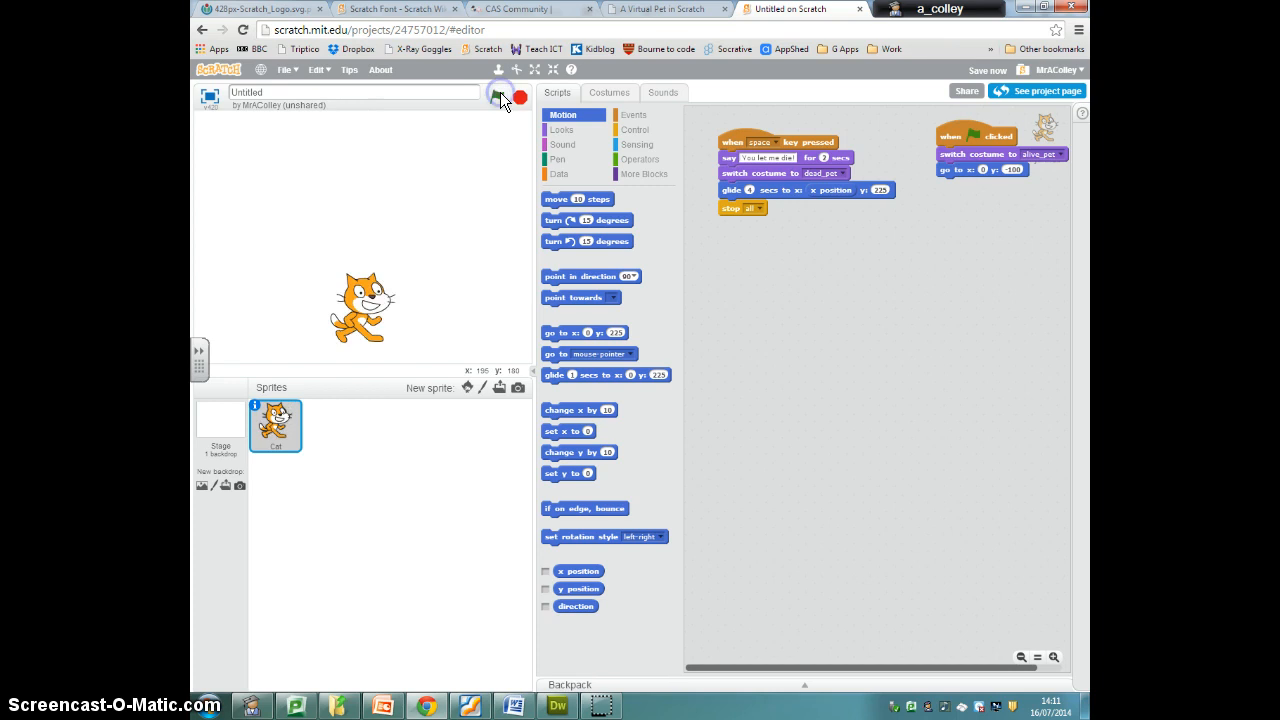
pyautogui.click(497, 96)
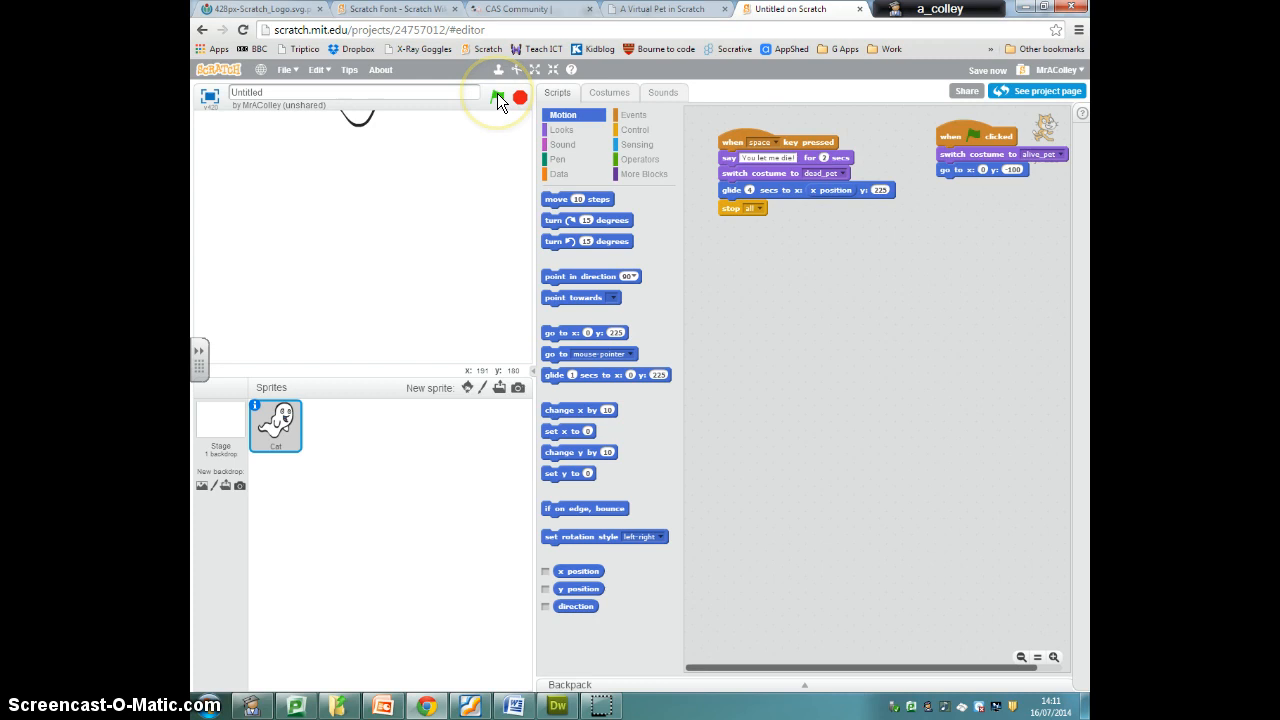
pyautogui.click(498, 97)
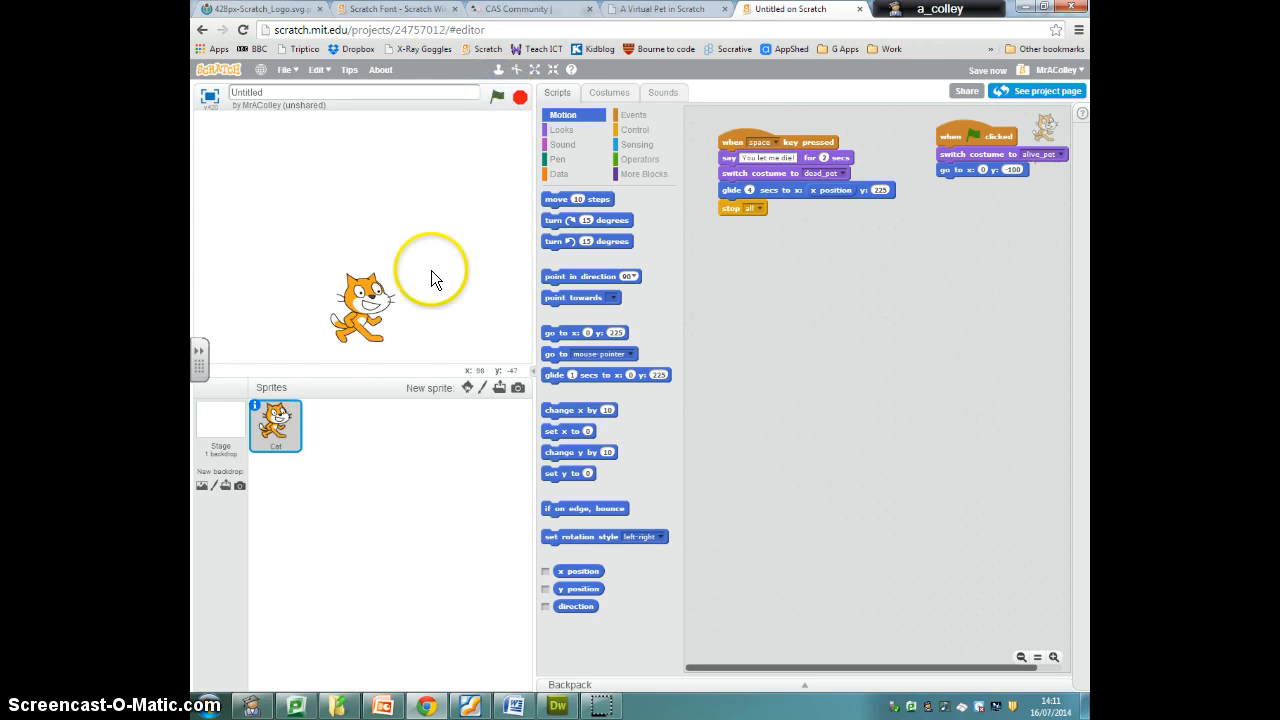